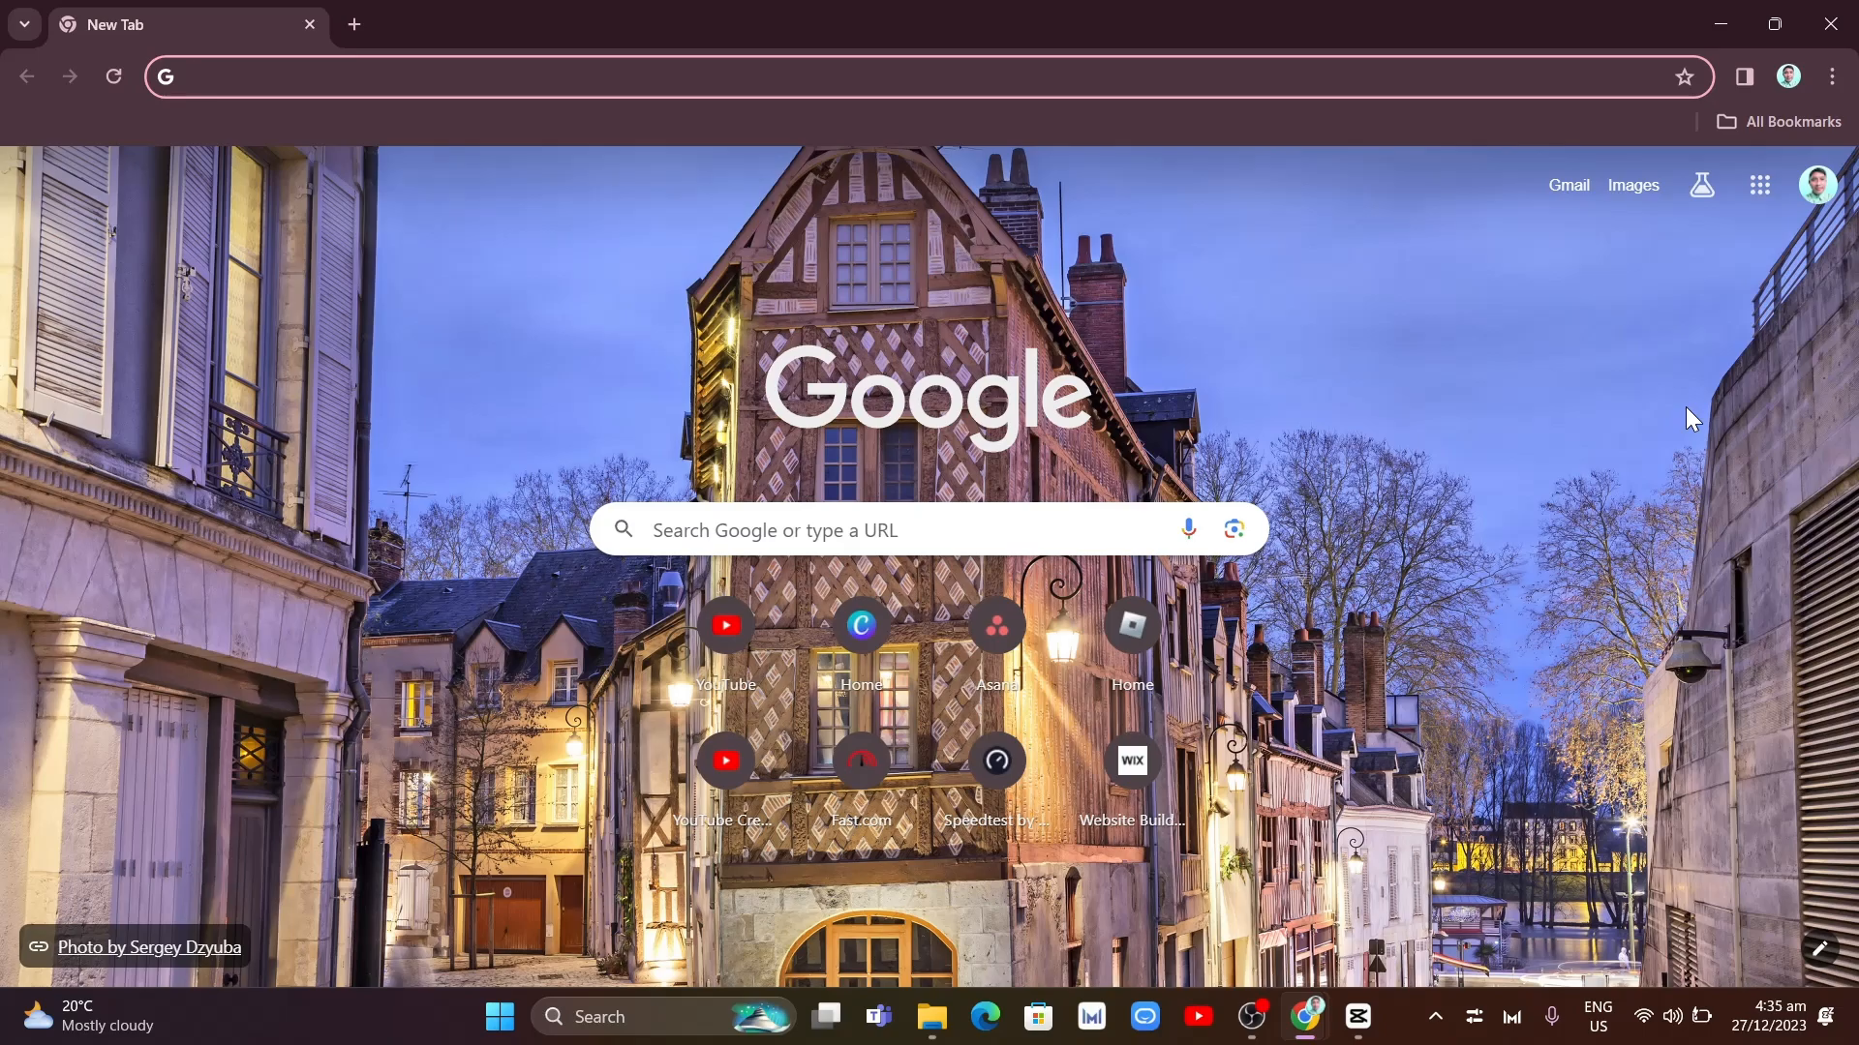
pyautogui.moveTo(1555, 565)
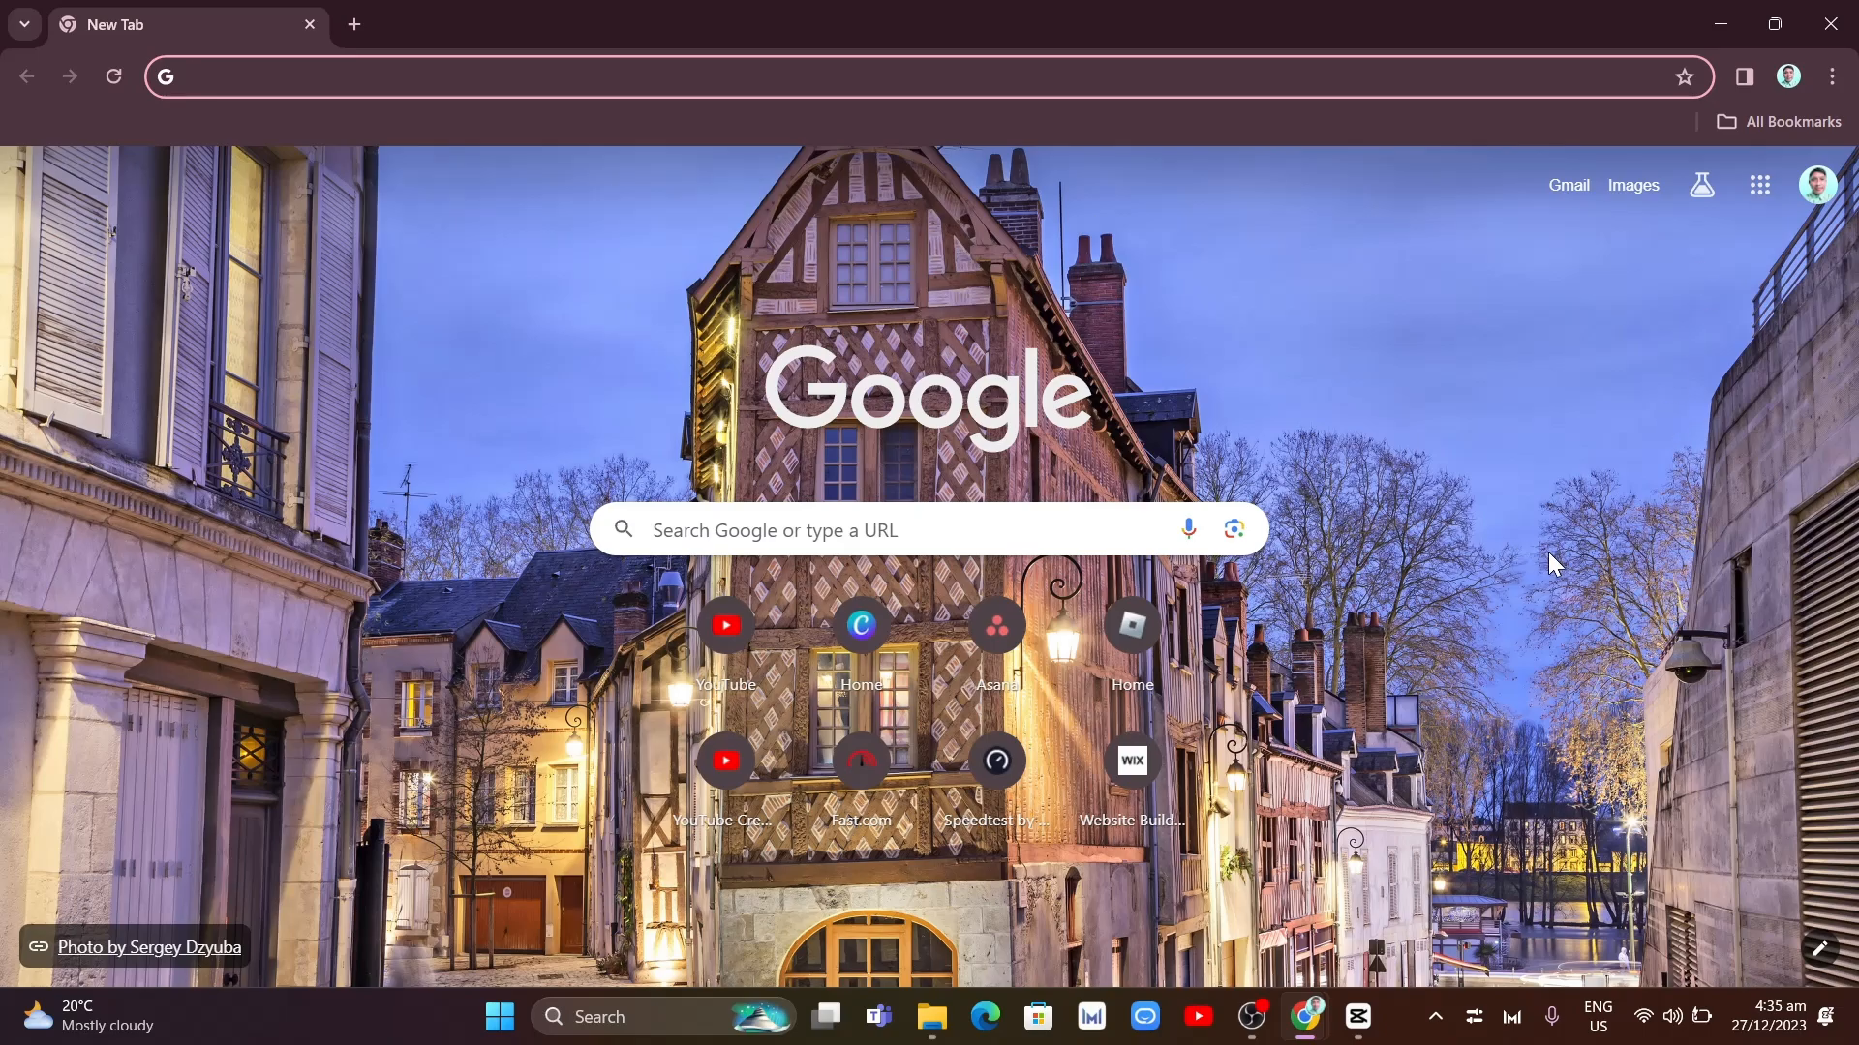
pyautogui.moveTo(551, 75)
pyautogui.write('fun')
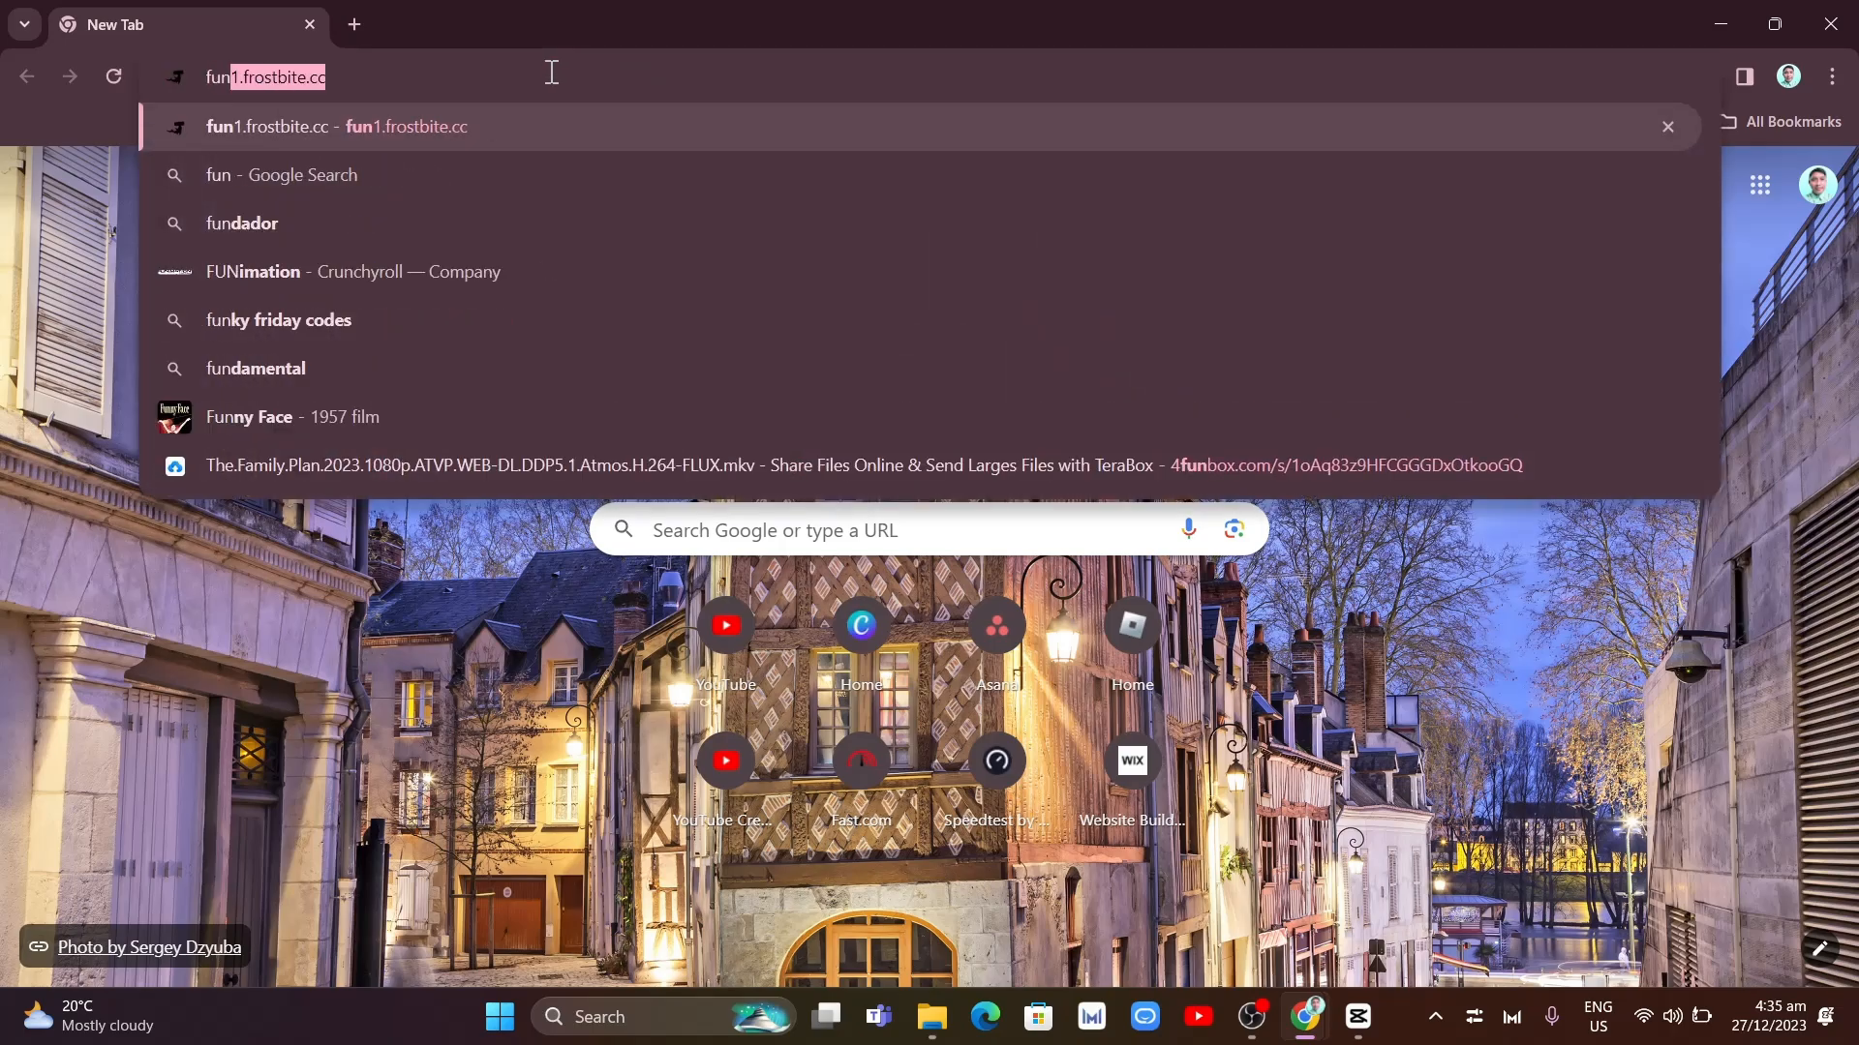
# Enter the address fun1.frostbite.cc in Chrome's address bar.
pyautogui.write('frostbite.cc')
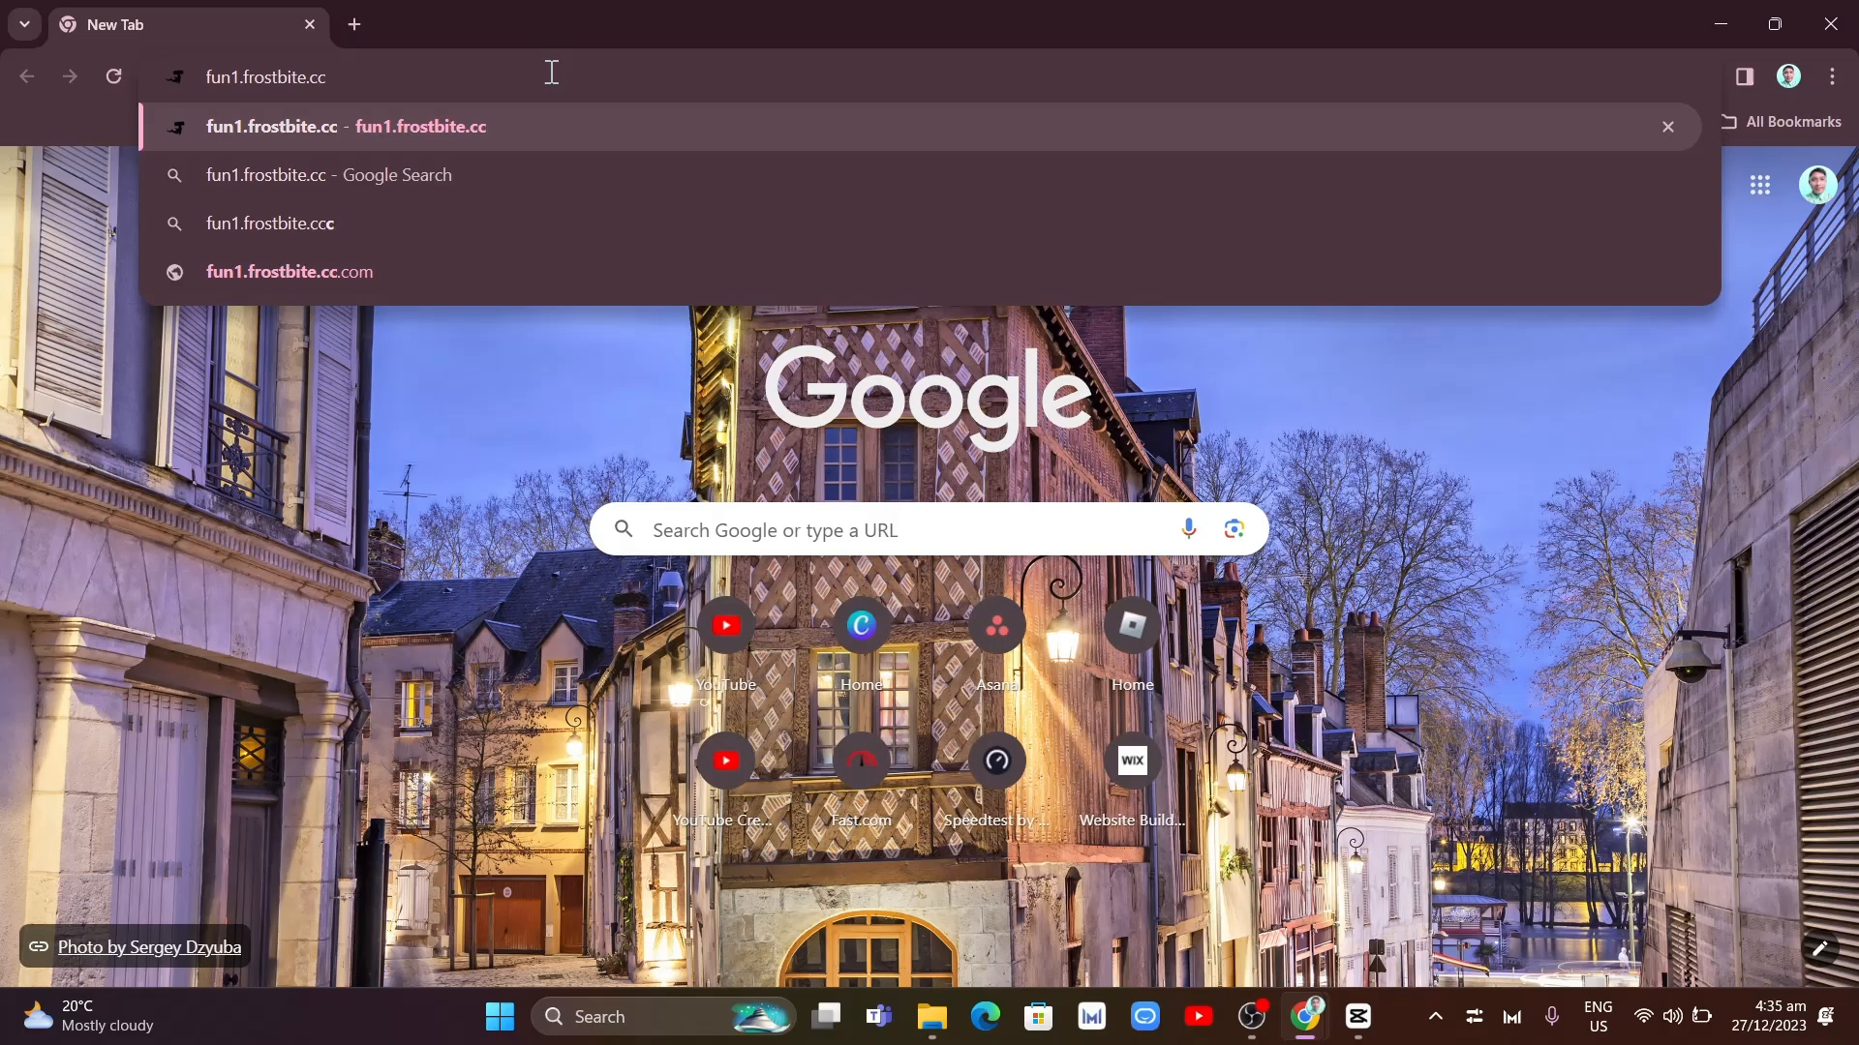
pyautogui.moveTo(571, 147)
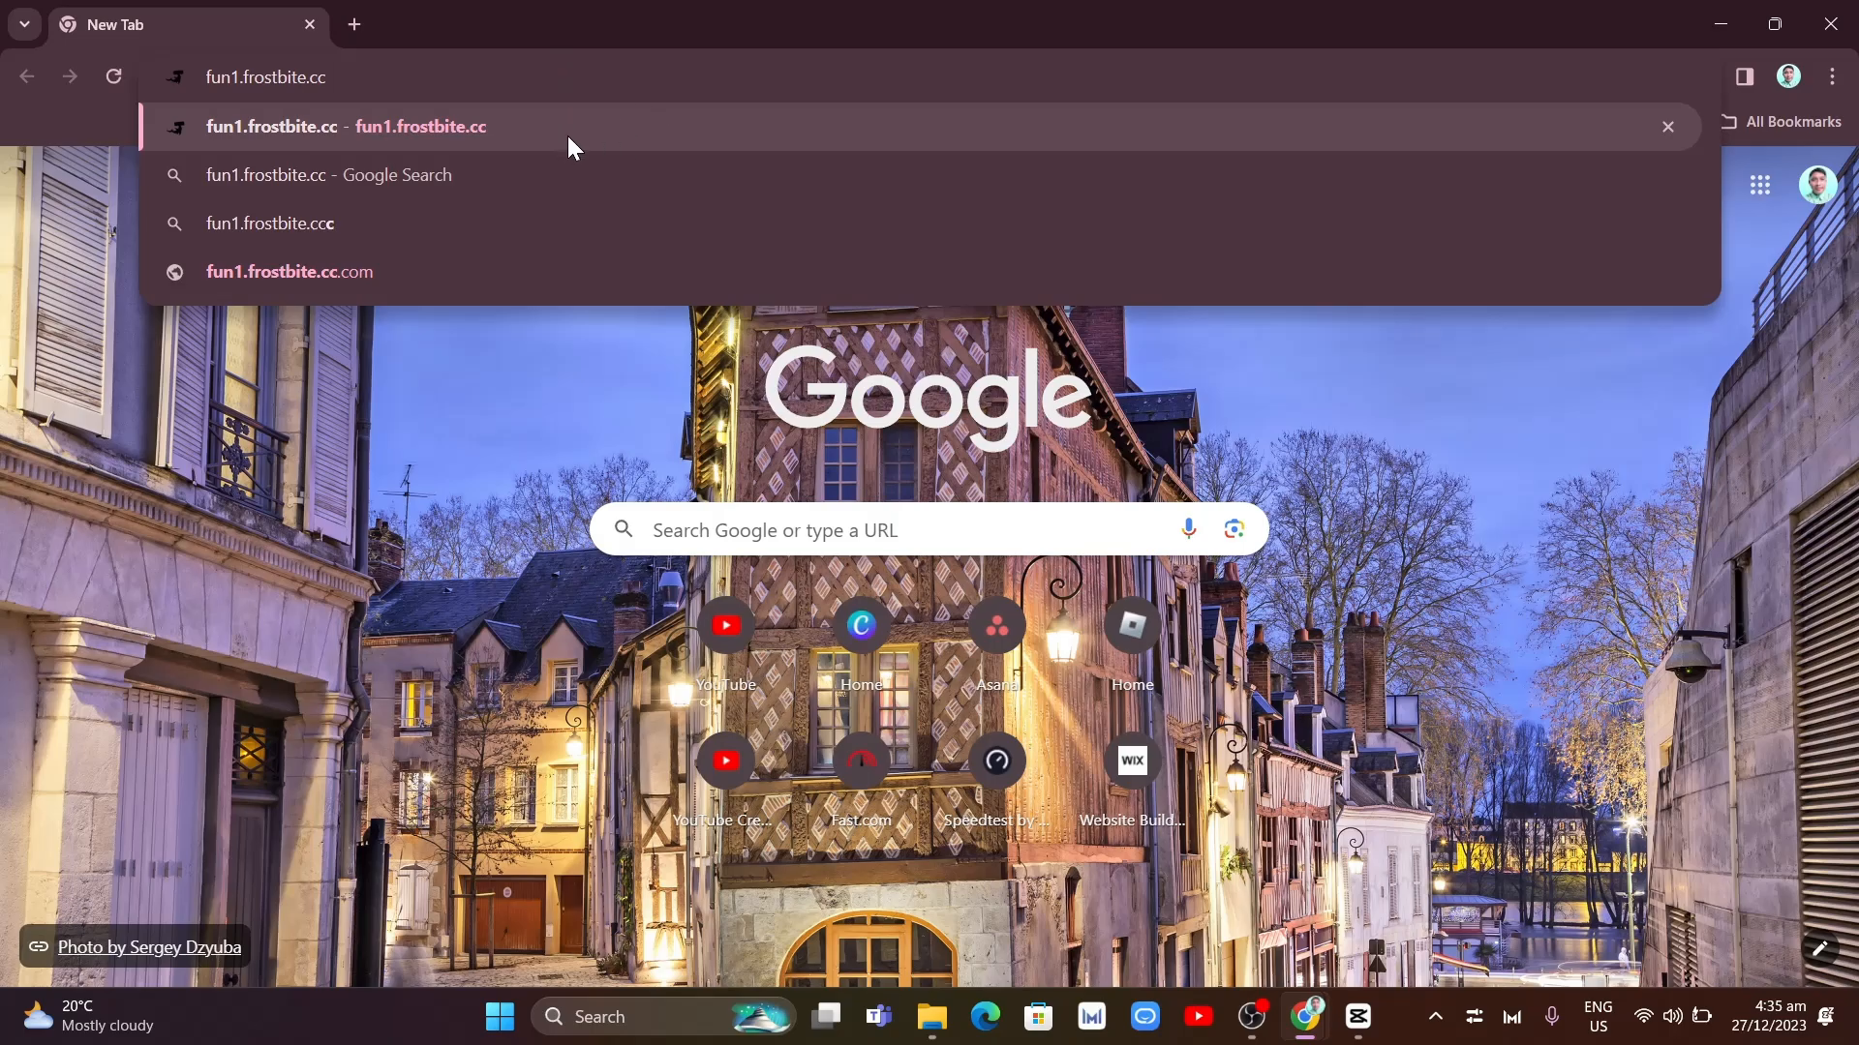
# Load the fun1.frostbite.cc Rammerhead site and search roblox in its built-in browser bar.
pyautogui.click(345, 128)
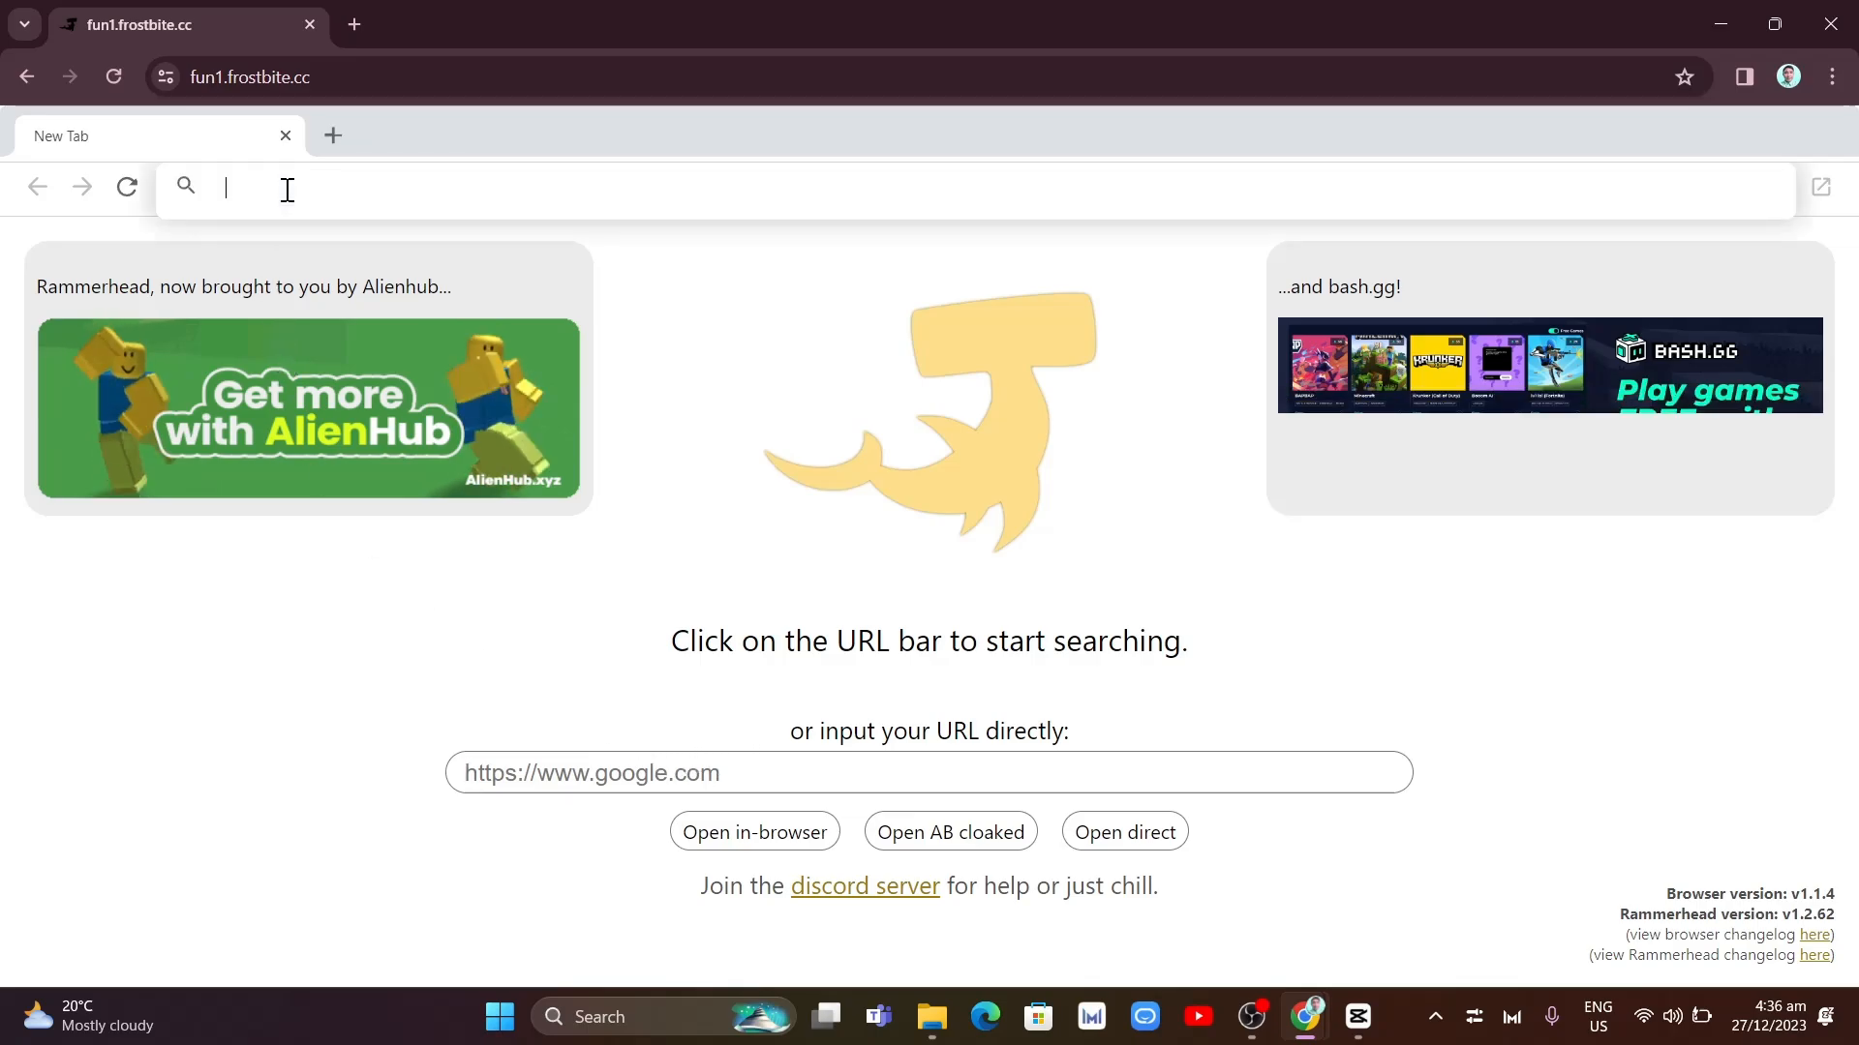
pyautogui.write('roblox')
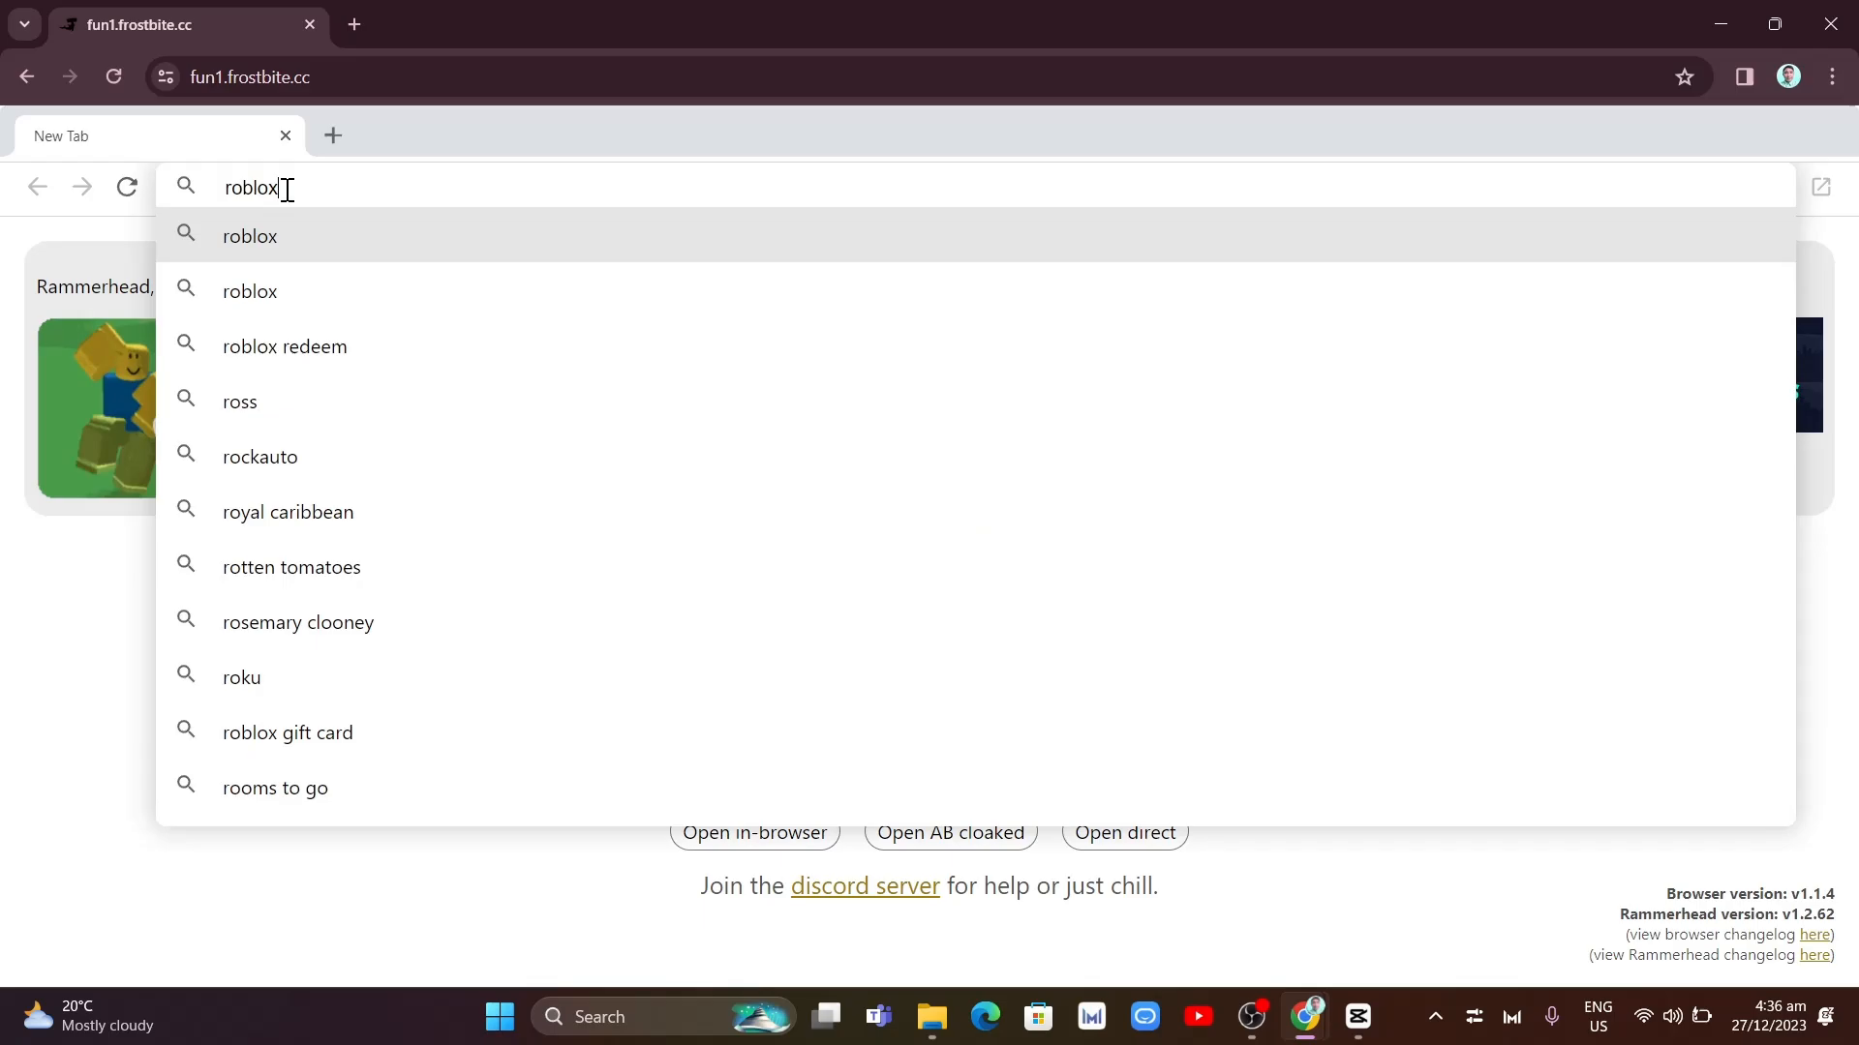